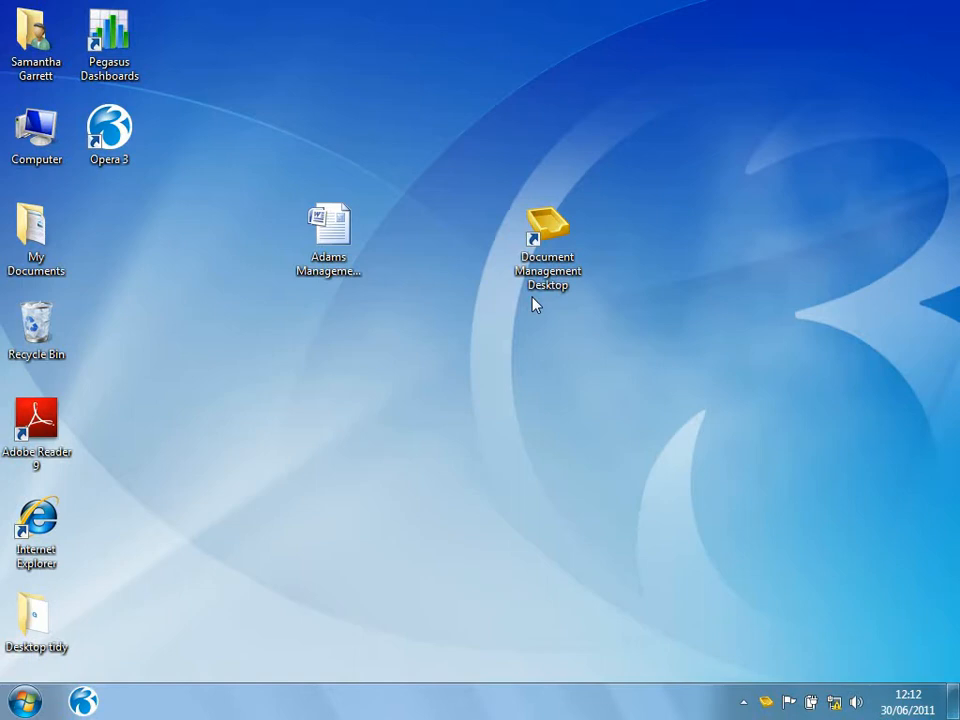
- Send Adams Management Structure.docx to Document Management Desktop and launch the program
right_click(328, 220)
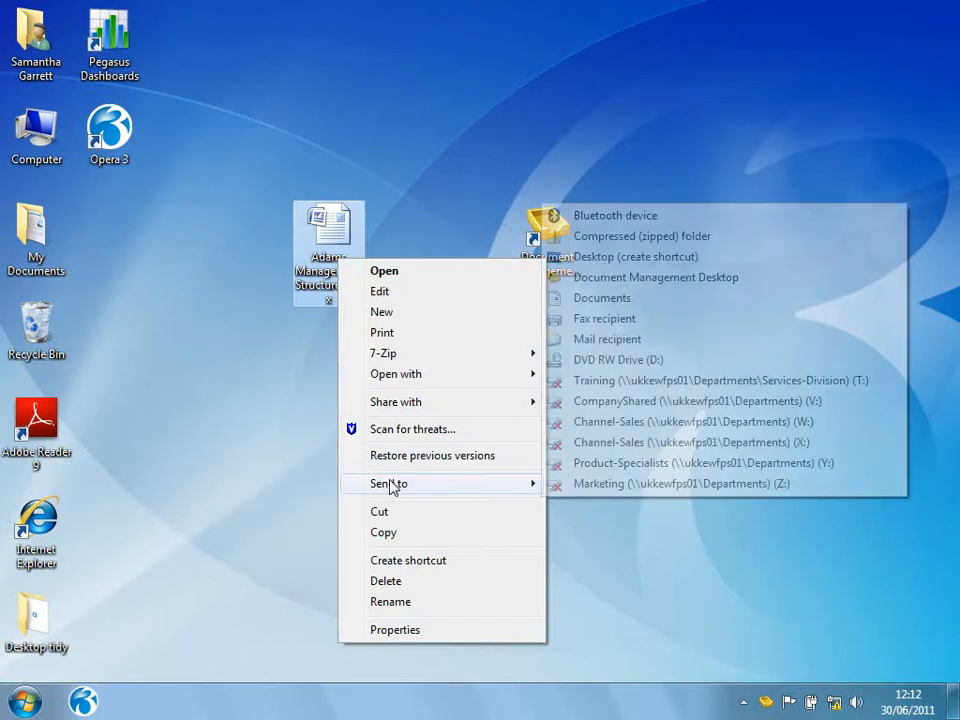
mouse_move(655, 277)
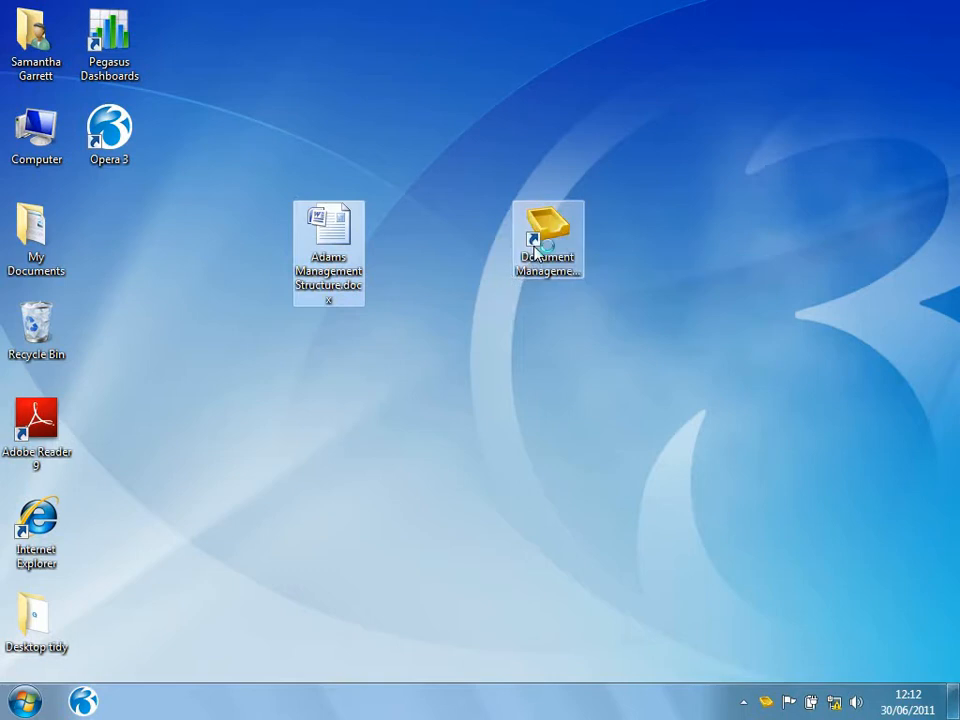
double_click(548, 238)
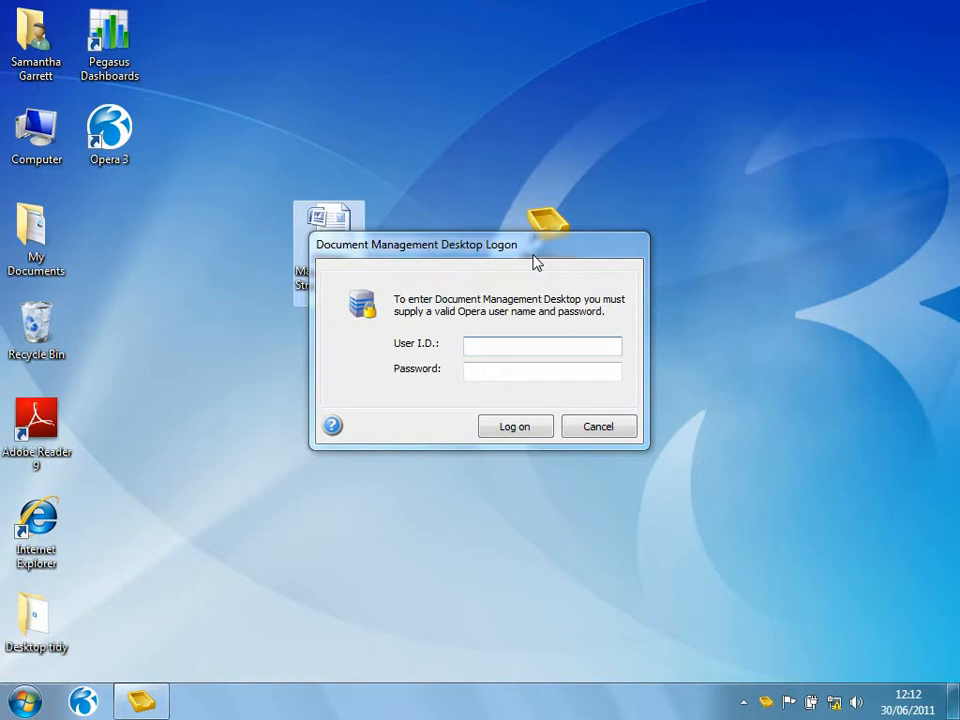
- Log on as MANAGER and decline capturing more documents
click(542, 344)
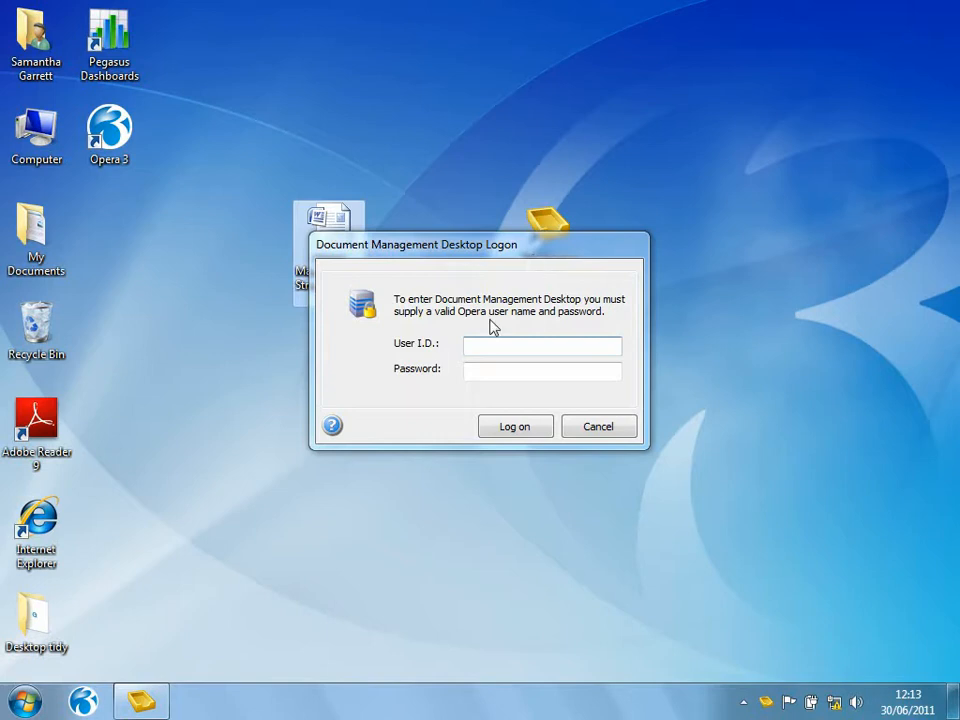
text(MANAGER)
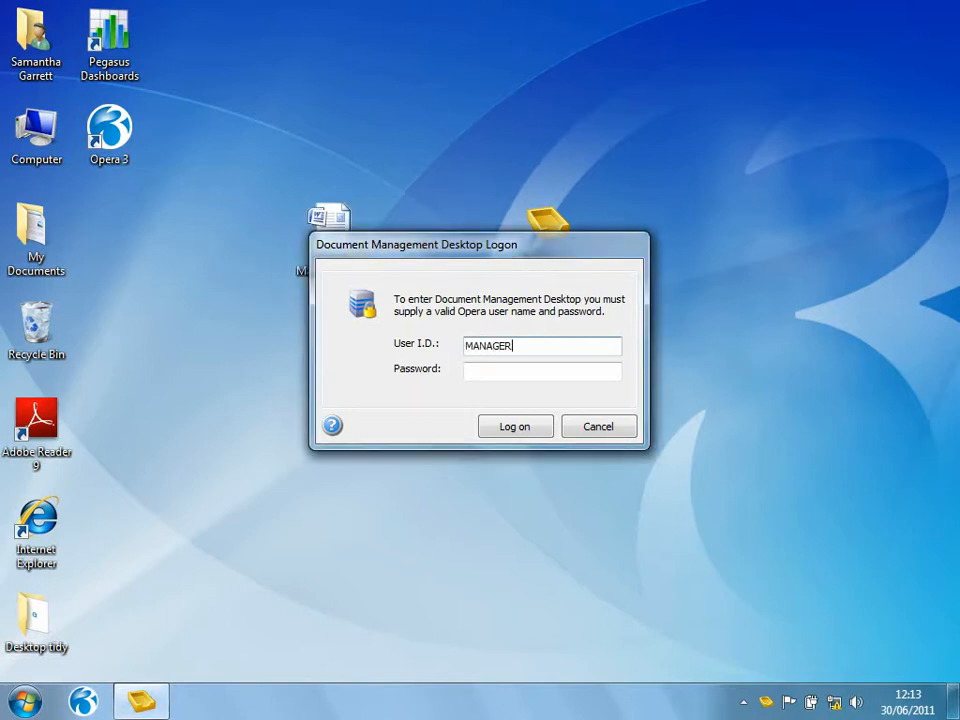
click(514, 426)
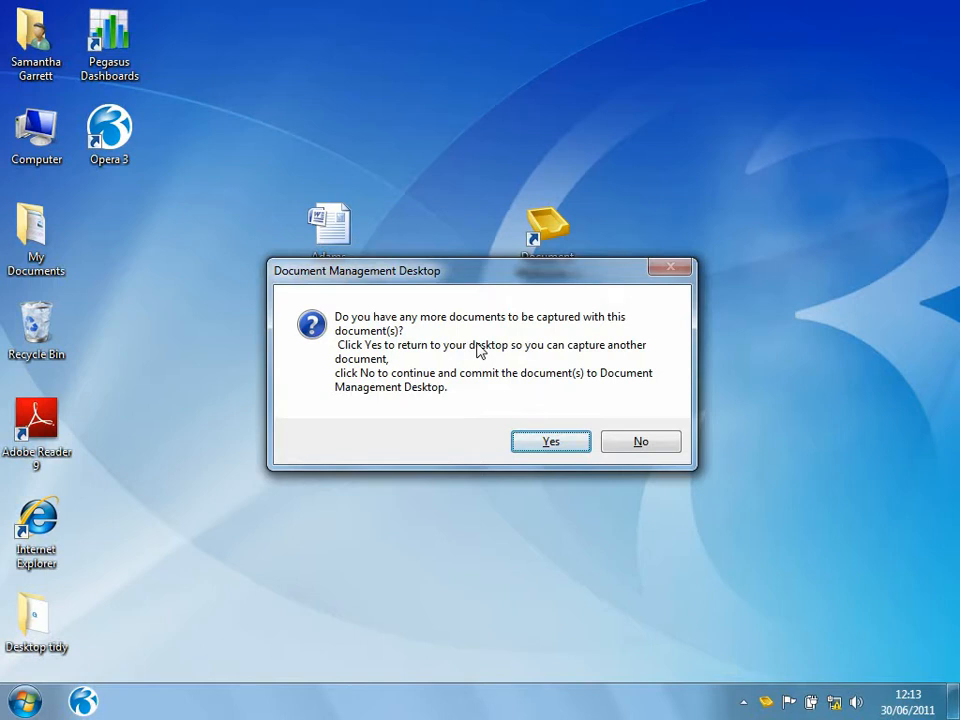
mouse_move(500, 390)
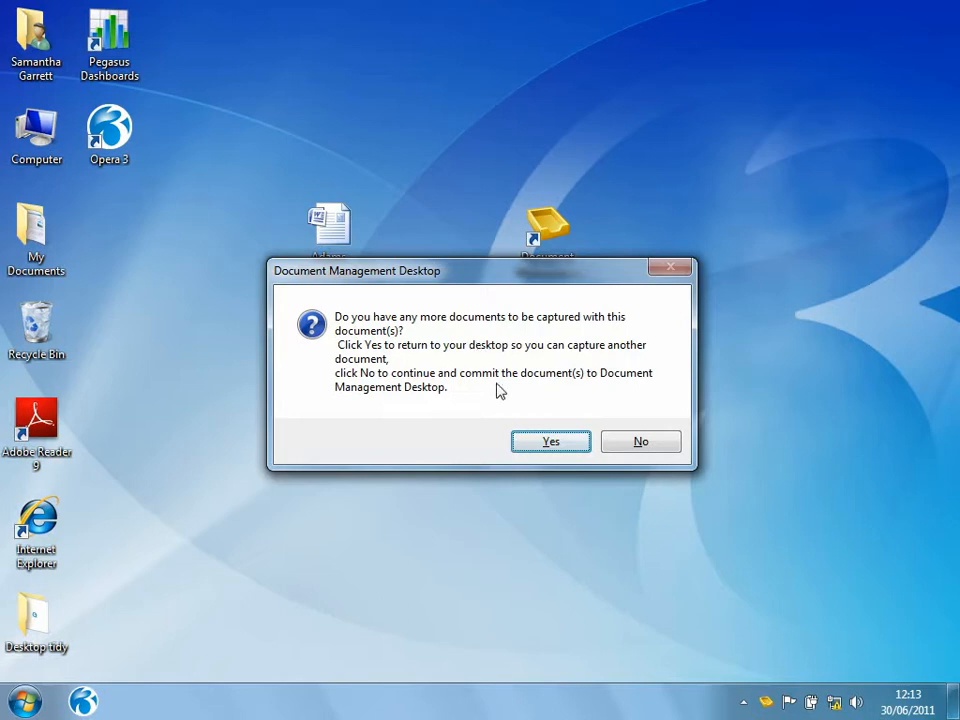
click(640, 441)
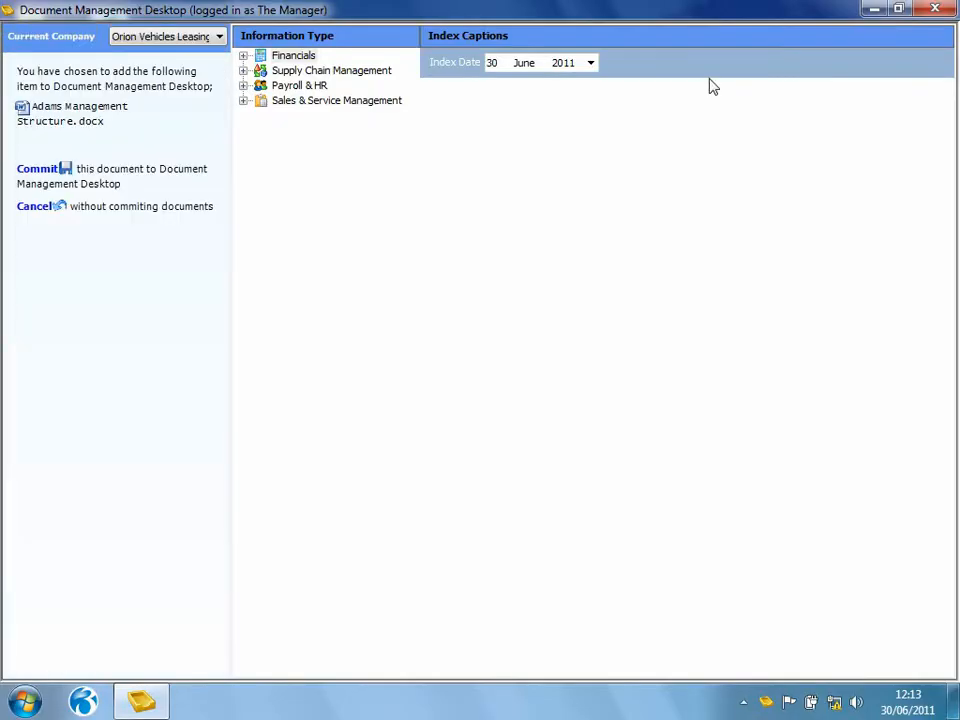
mouse_move(700, 90)
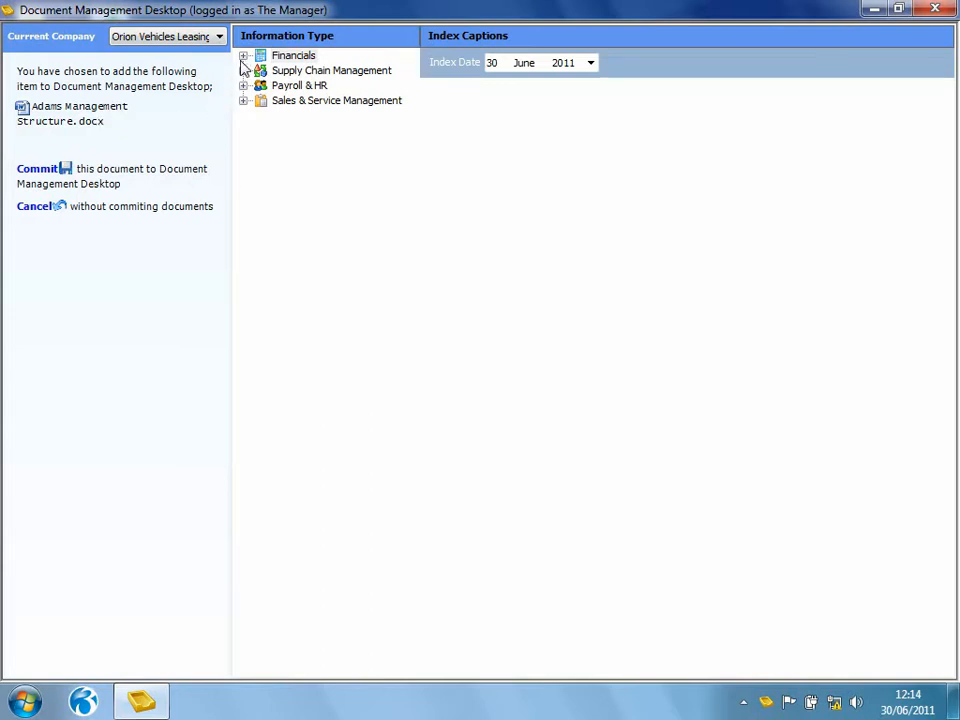
- Choose Financials › Sales › Transactions › Processing as the information type
click(244, 55)
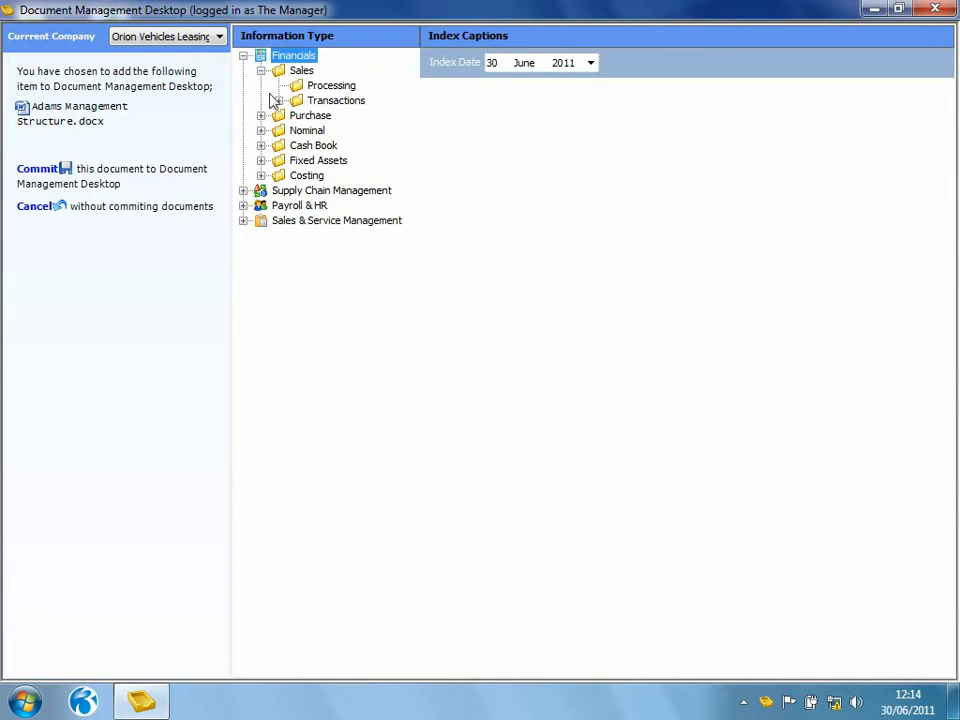
click(285, 100)
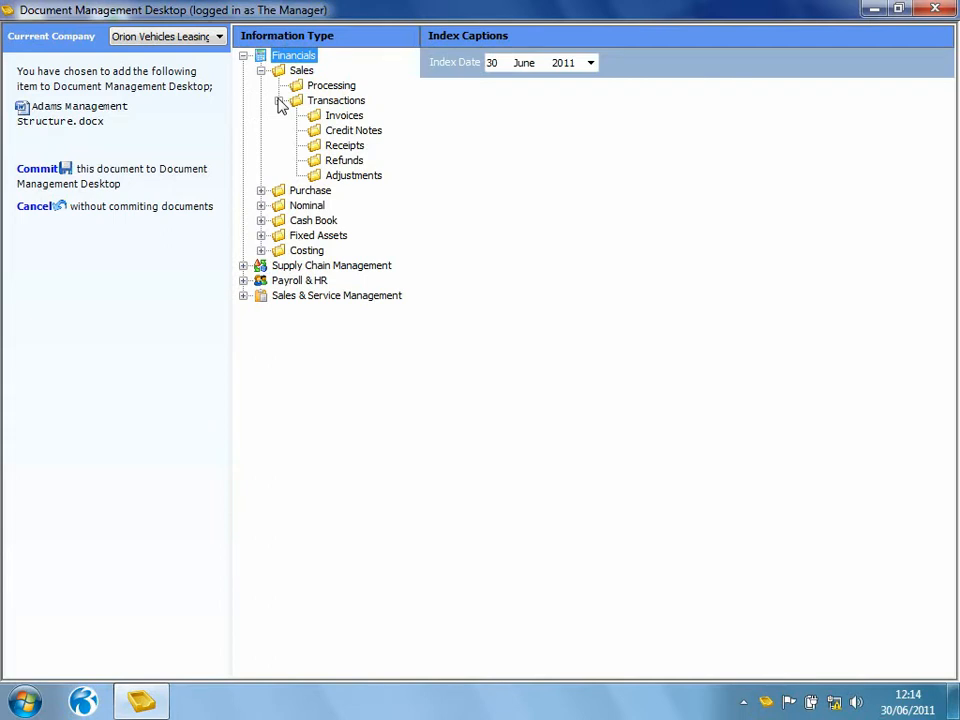
mouse_move(320, 107)
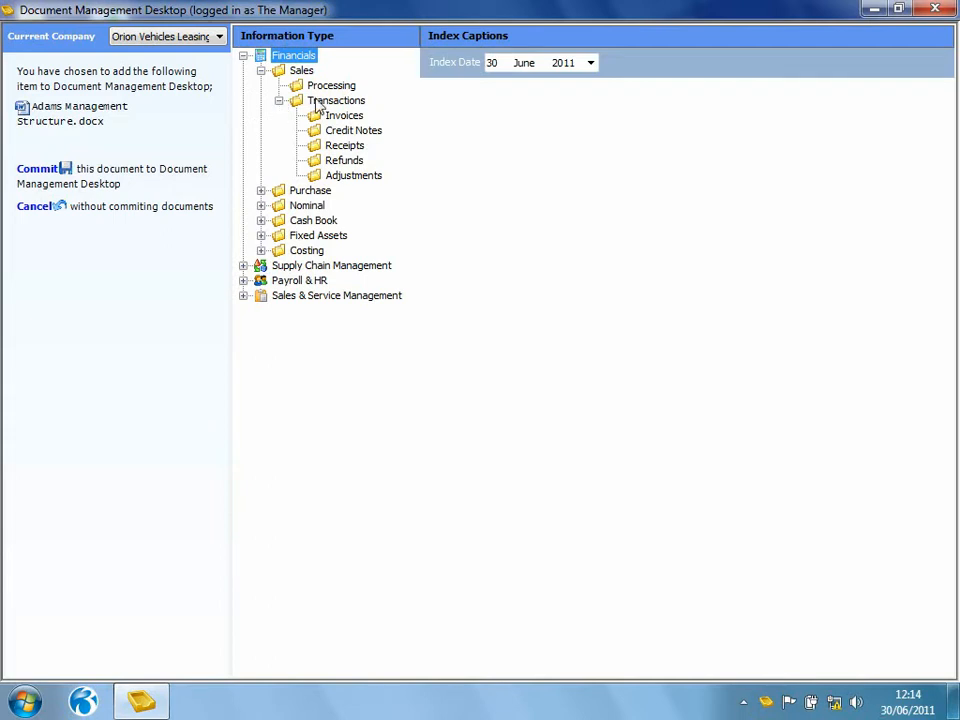
click(331, 85)
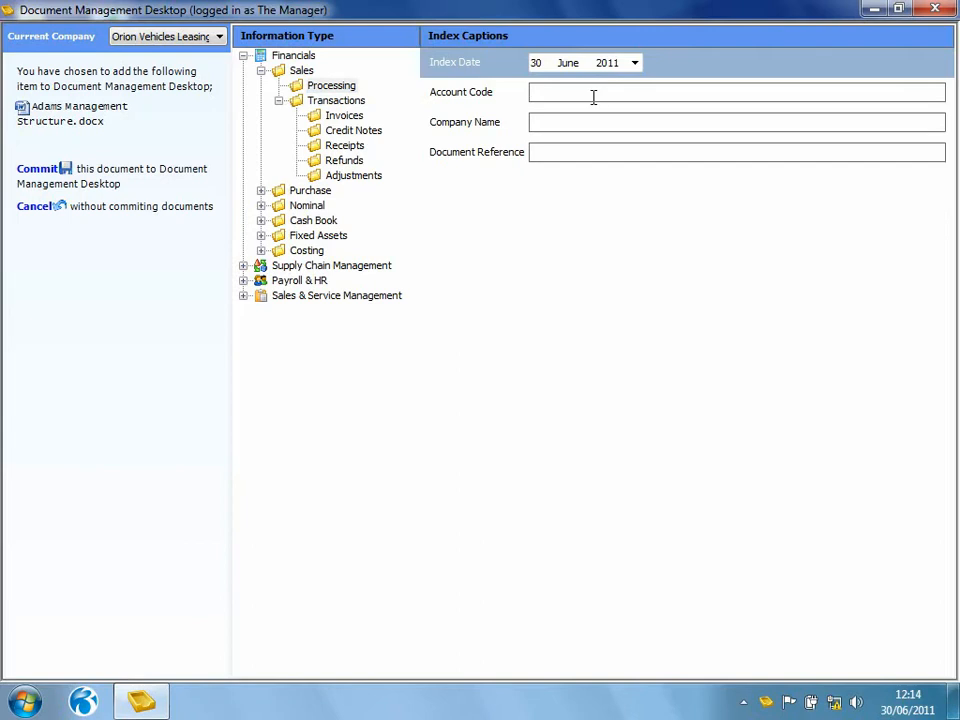
- Index to account ADA0001 with reference 'management structure', commit, and keep the original file
text(ada)
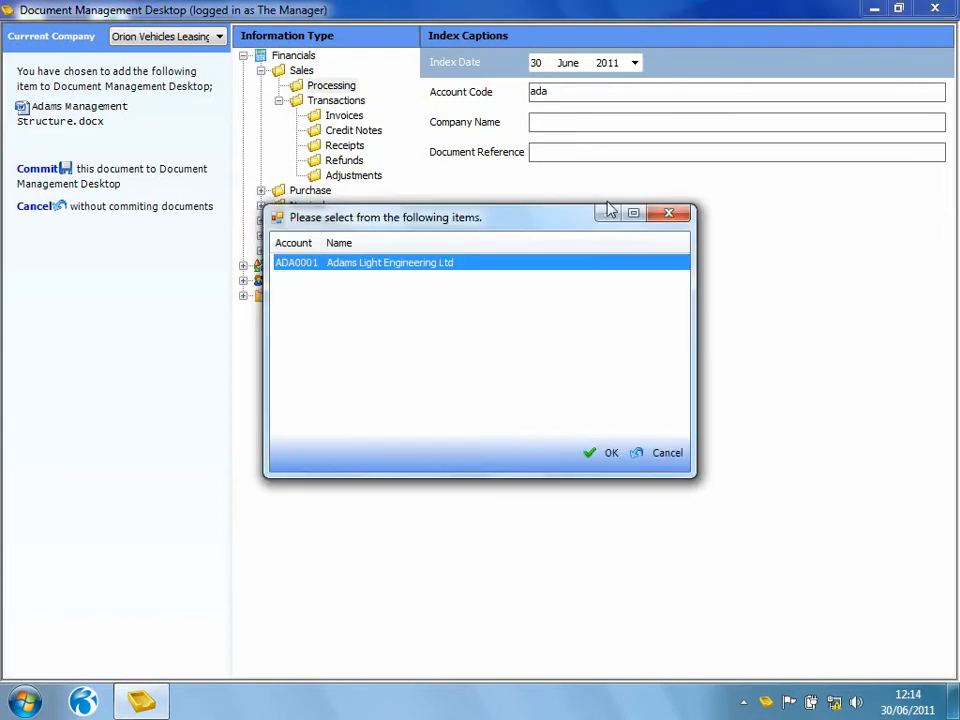
click(611, 452)
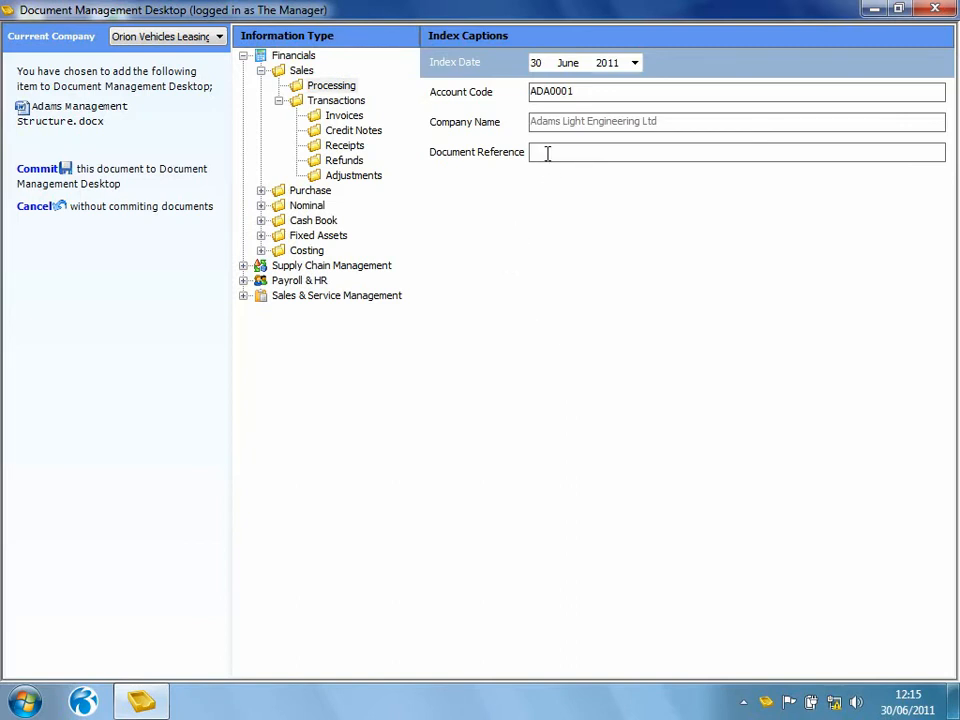
text(management structure)
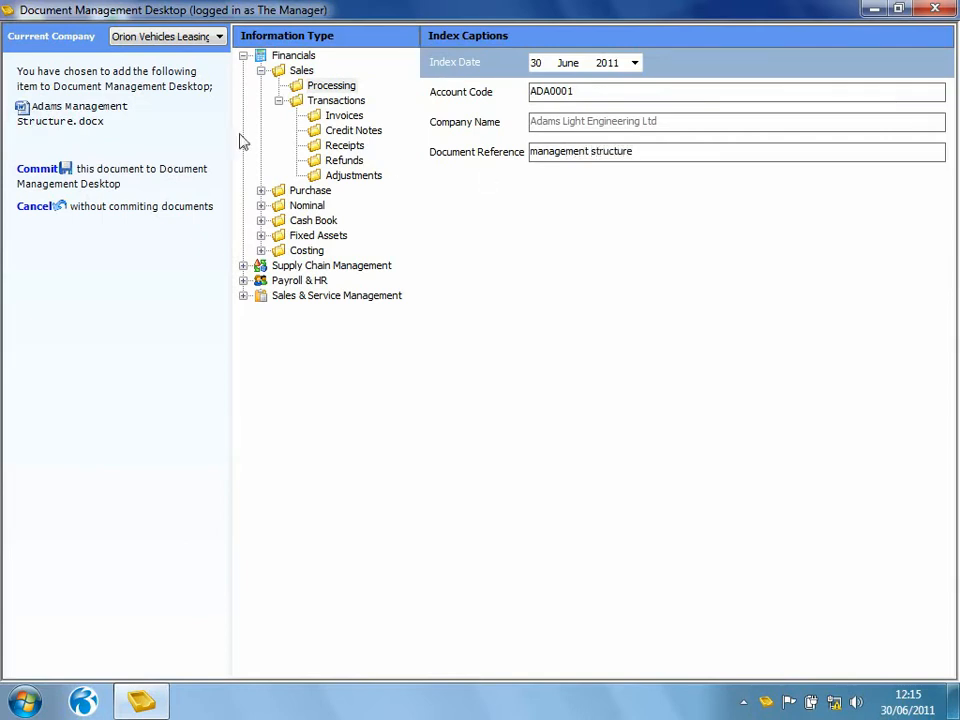
click(38, 168)
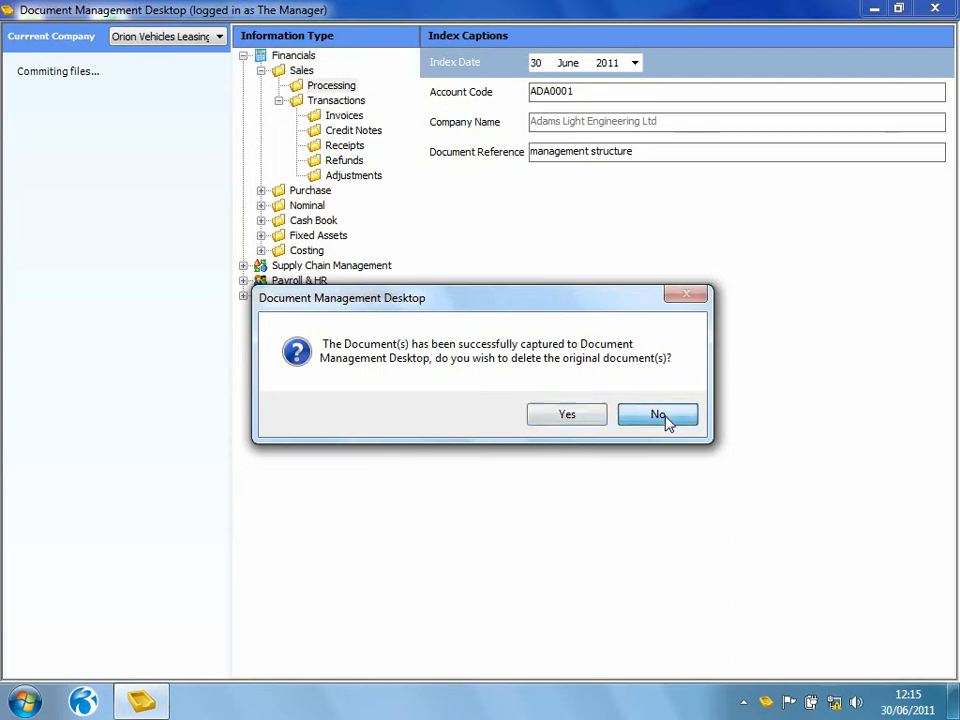
click(657, 414)
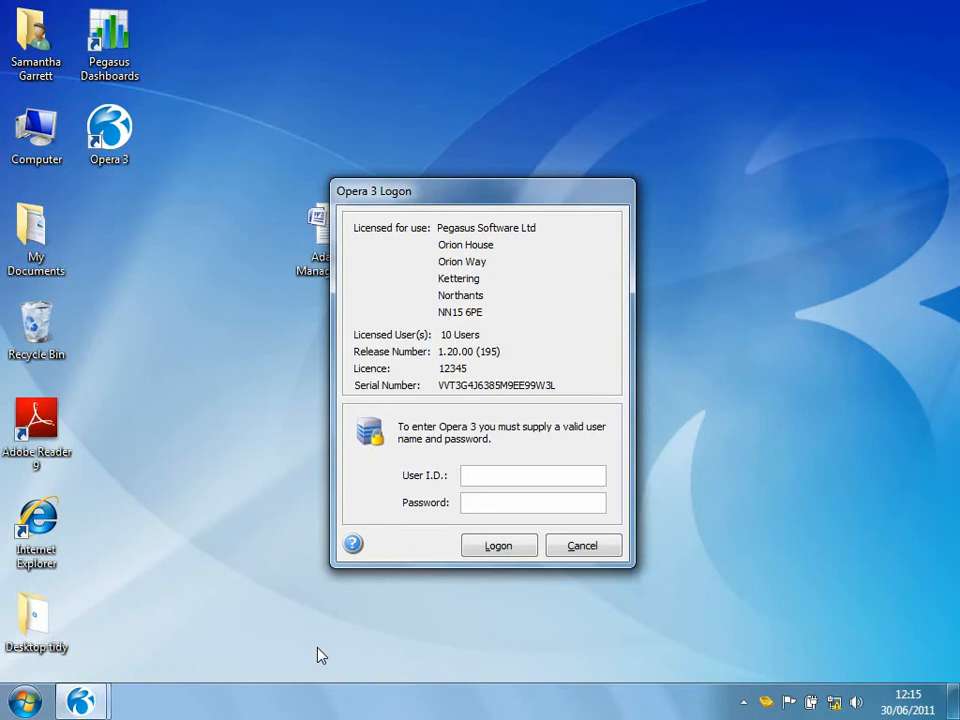
- Log on to Opera 3 as MANAGER and open the ADA0001 Adams Light Engineering sales account
text(MANAGER)
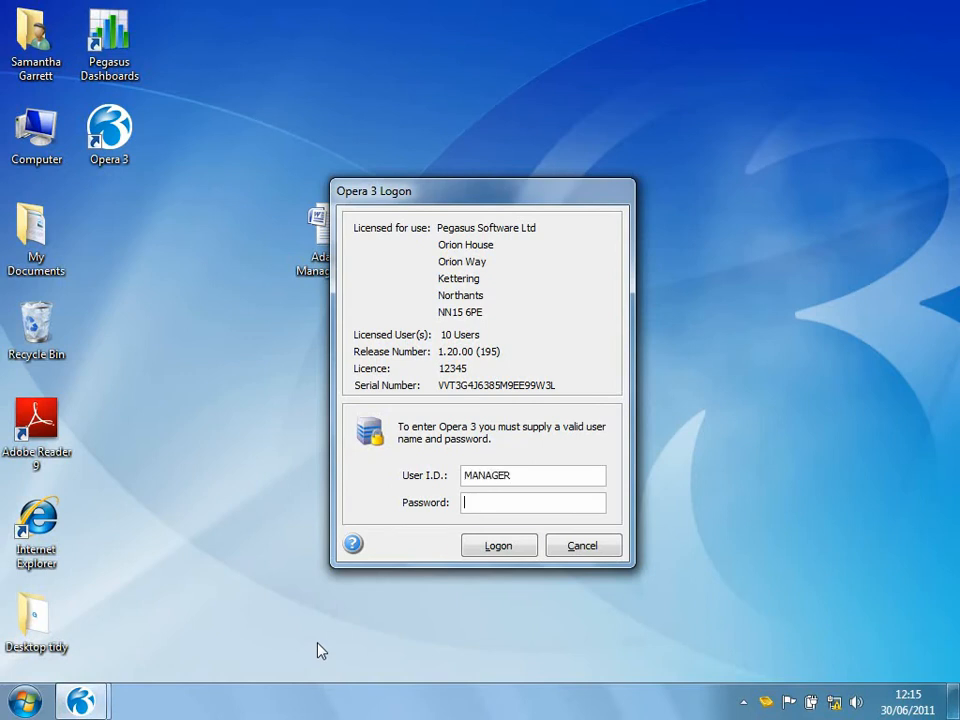
click(498, 545)
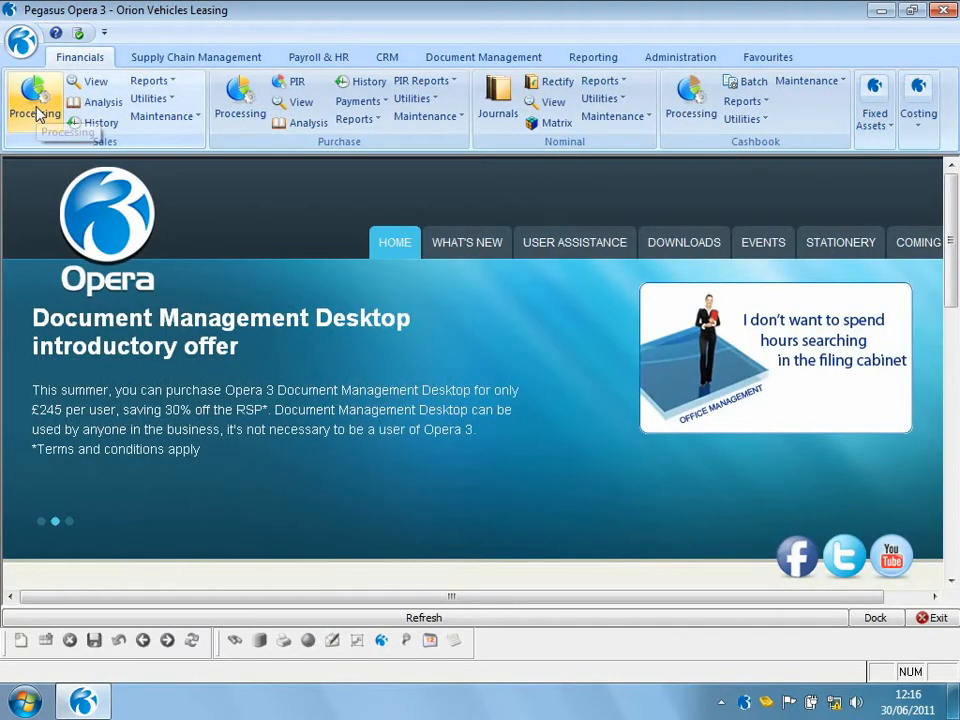
click(34, 100)
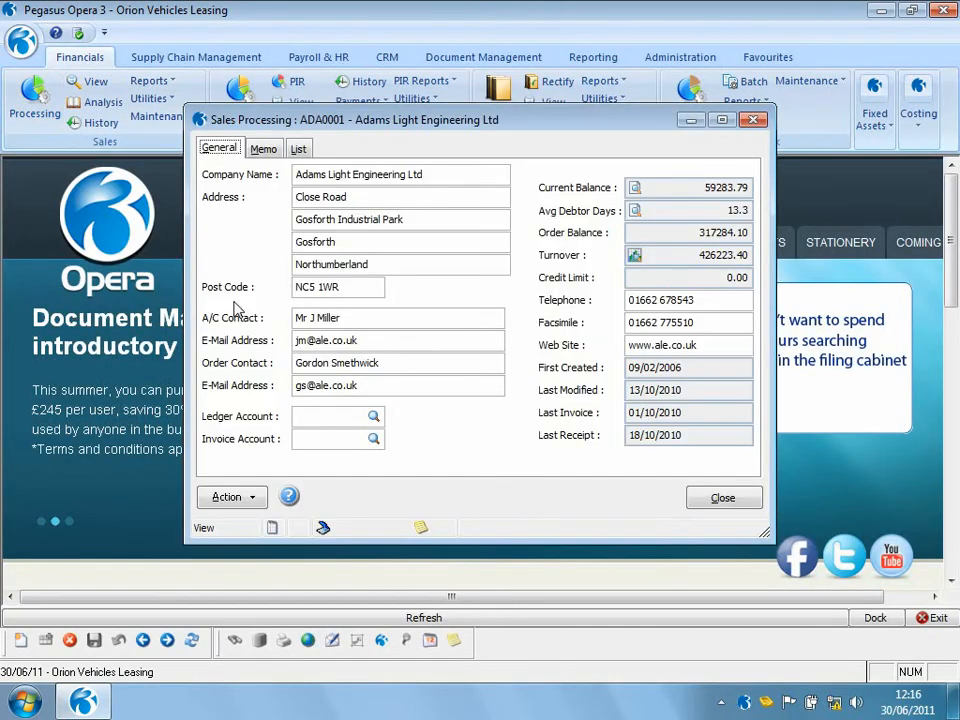
mouse_move(330, 530)
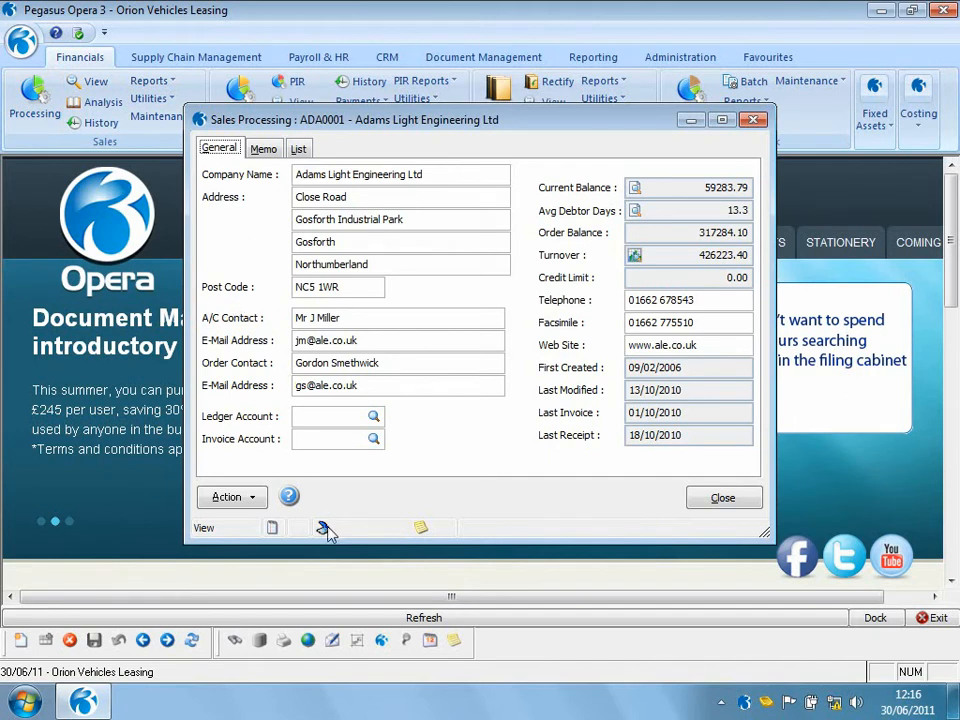
mouse_move(327, 527)
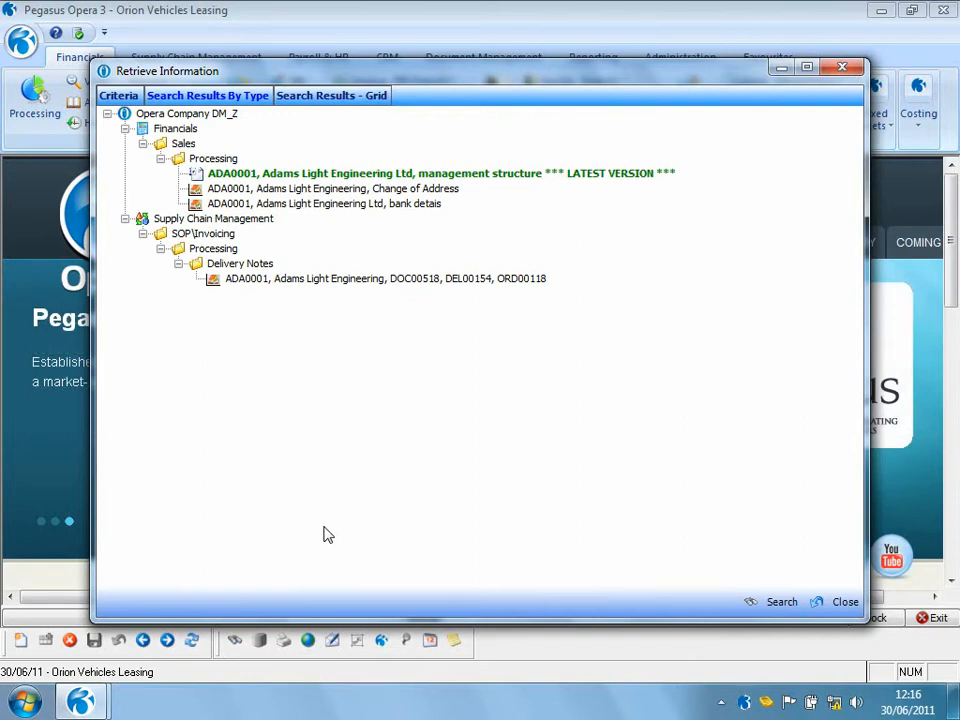
mouse_move(317, 178)
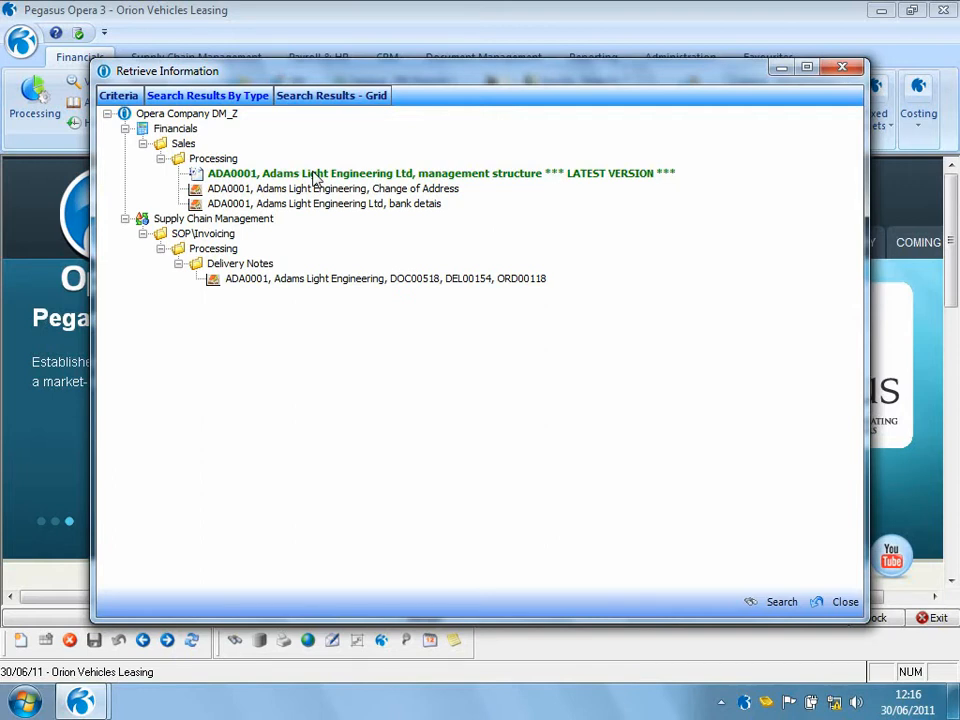
- Open the management structure LATEST VERSION result in Microsoft Word
click(440, 173)
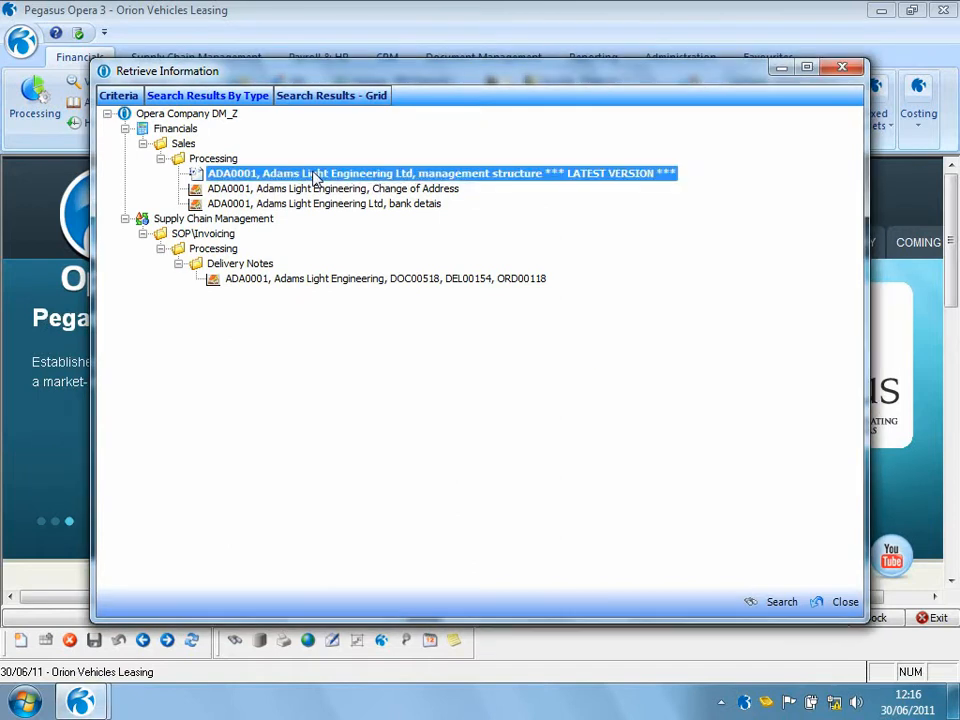
double_click(438, 173)
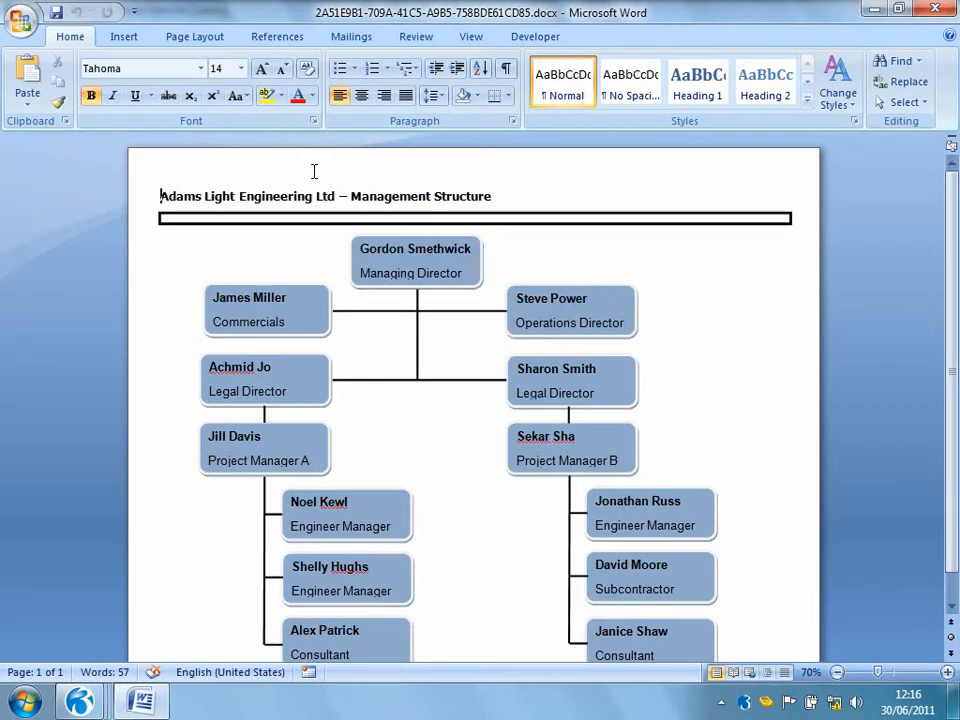
mouse_move(878, 66)
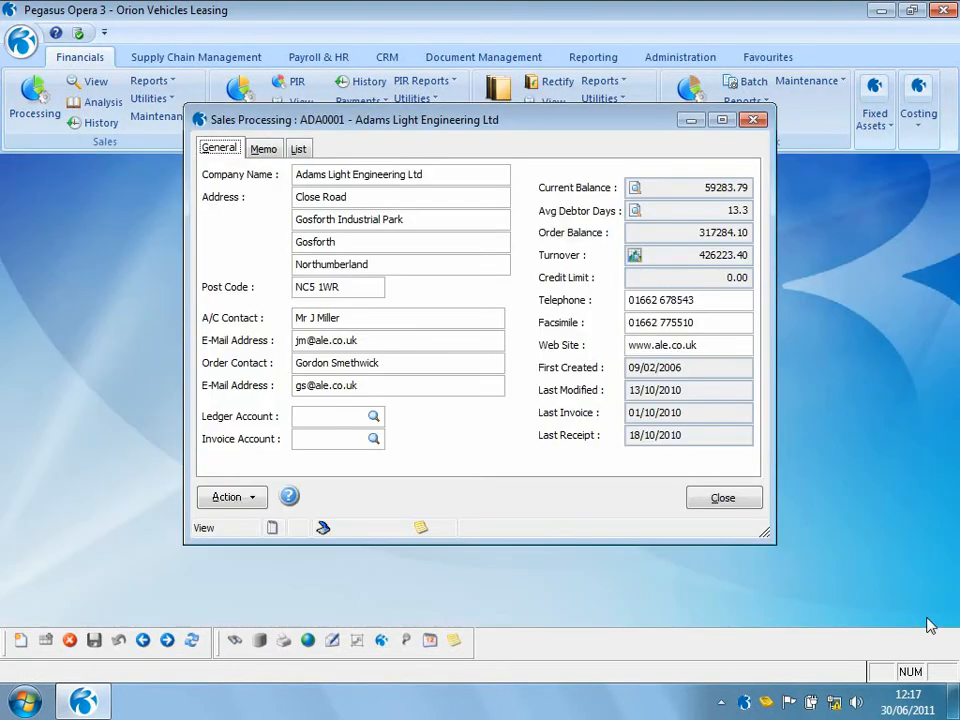
mouse_move(677, 554)
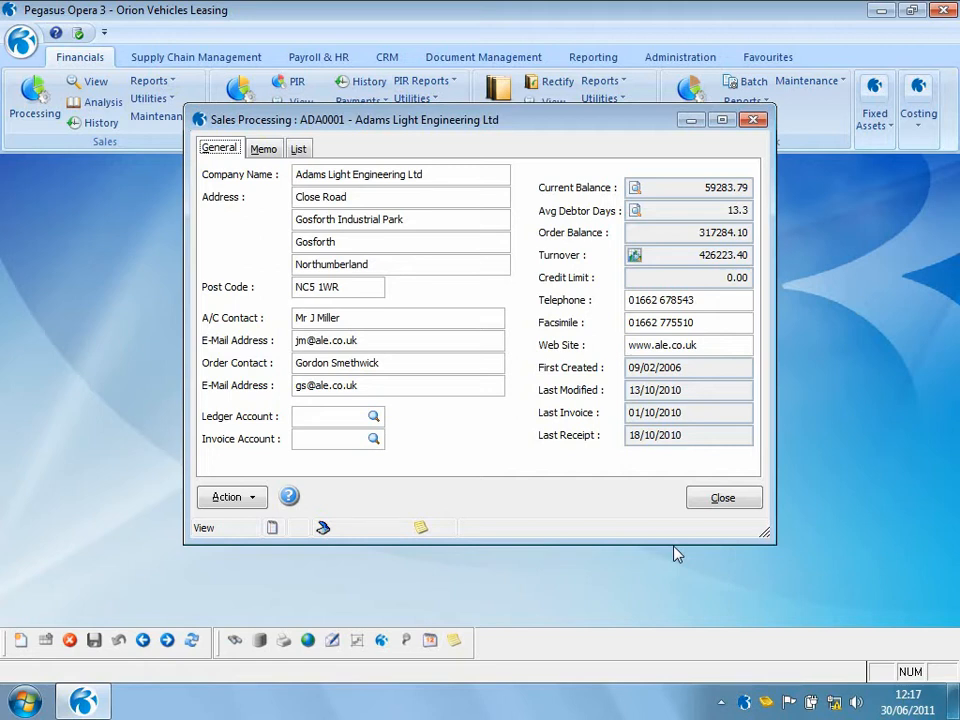
- Close the Adams account record and confirm quitting Opera 3
click(723, 497)
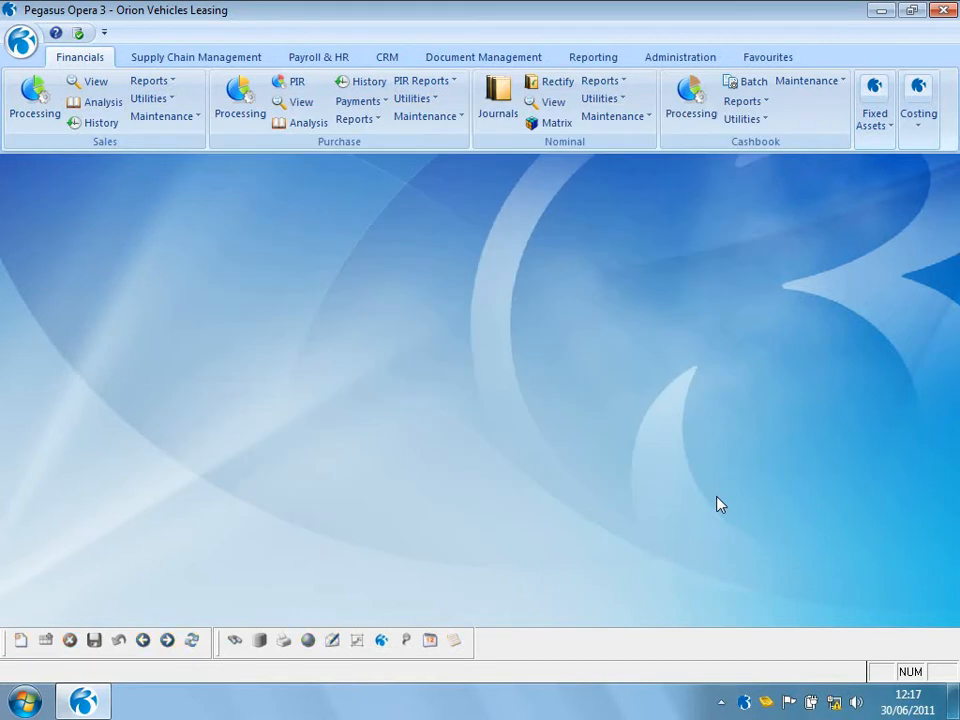
mouse_move(940, 55)
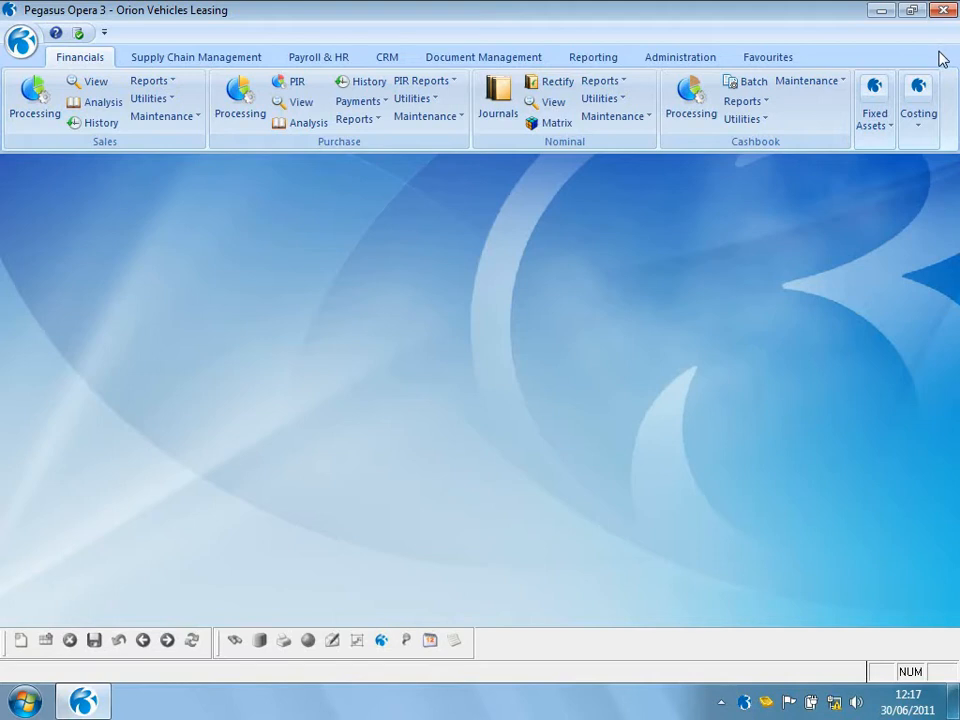
click(941, 10)
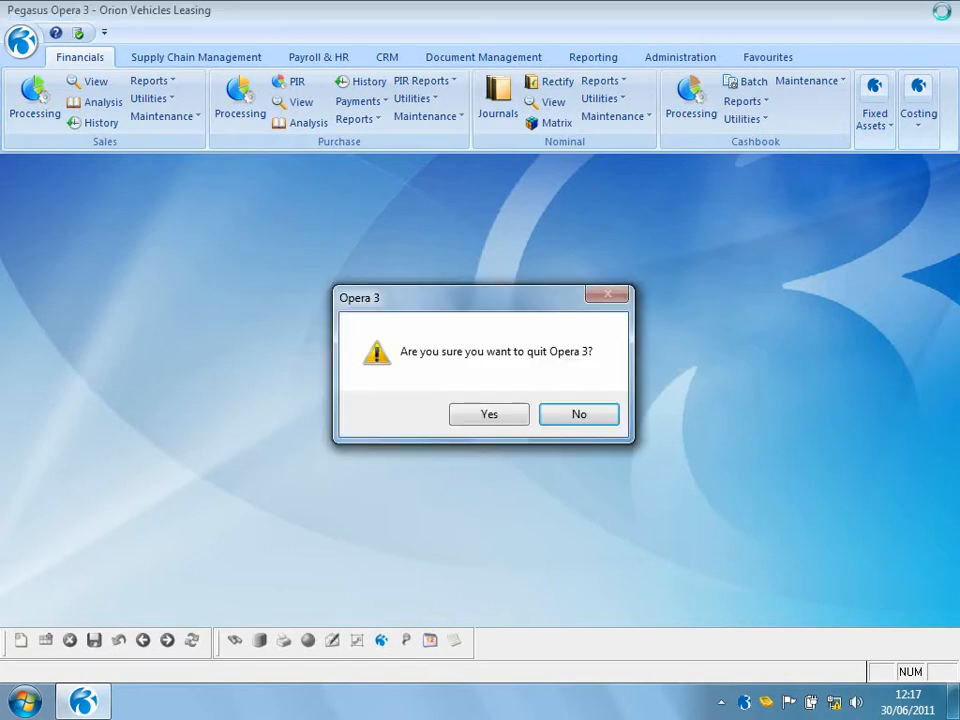
click(489, 414)
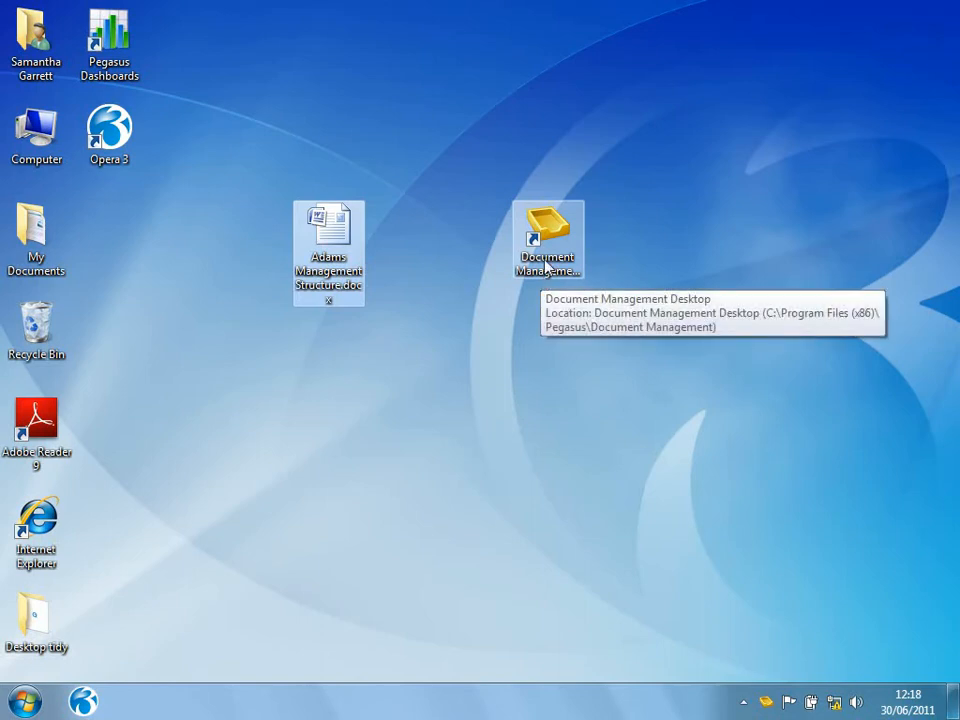
- Relaunch Document Management Desktop, log on and search for 'adams'
double_click(548, 237)
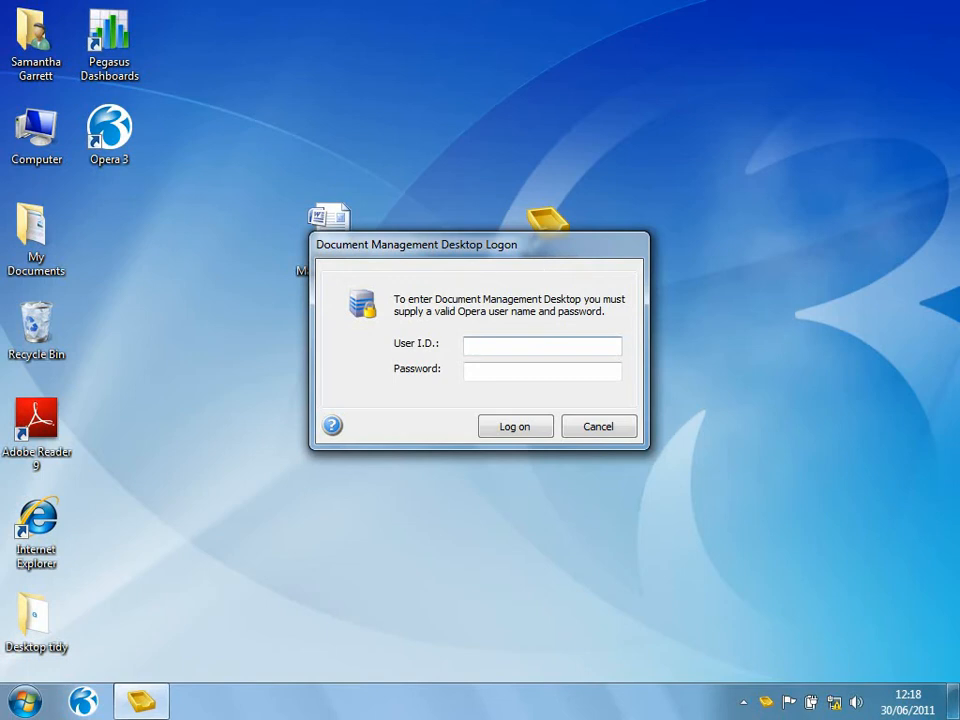
click(598, 426)
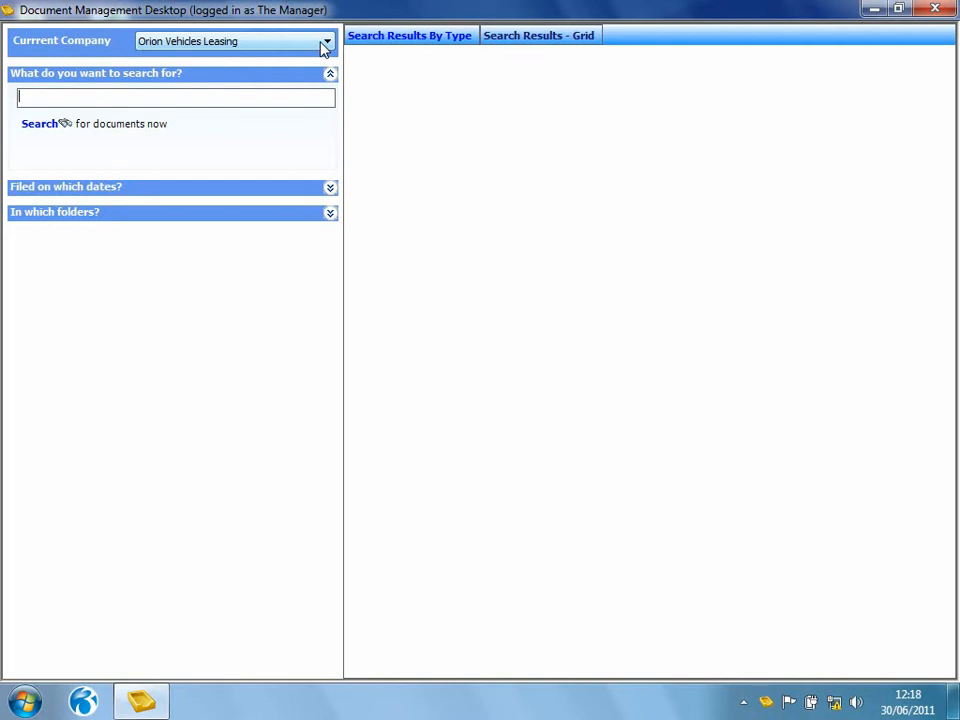
mouse_move(298, 57)
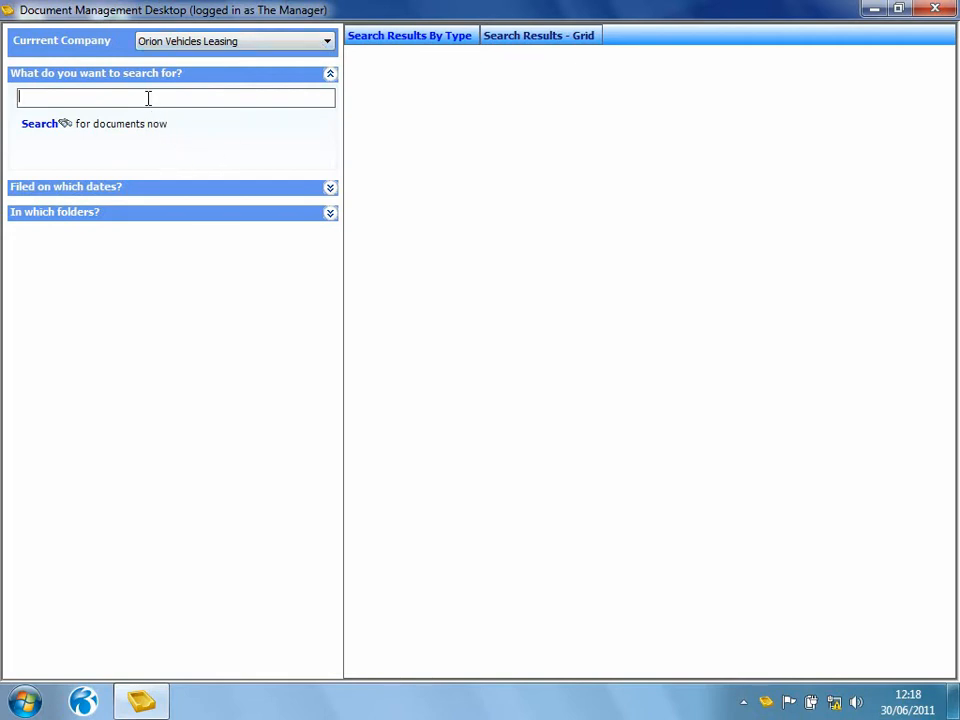
text(adams)
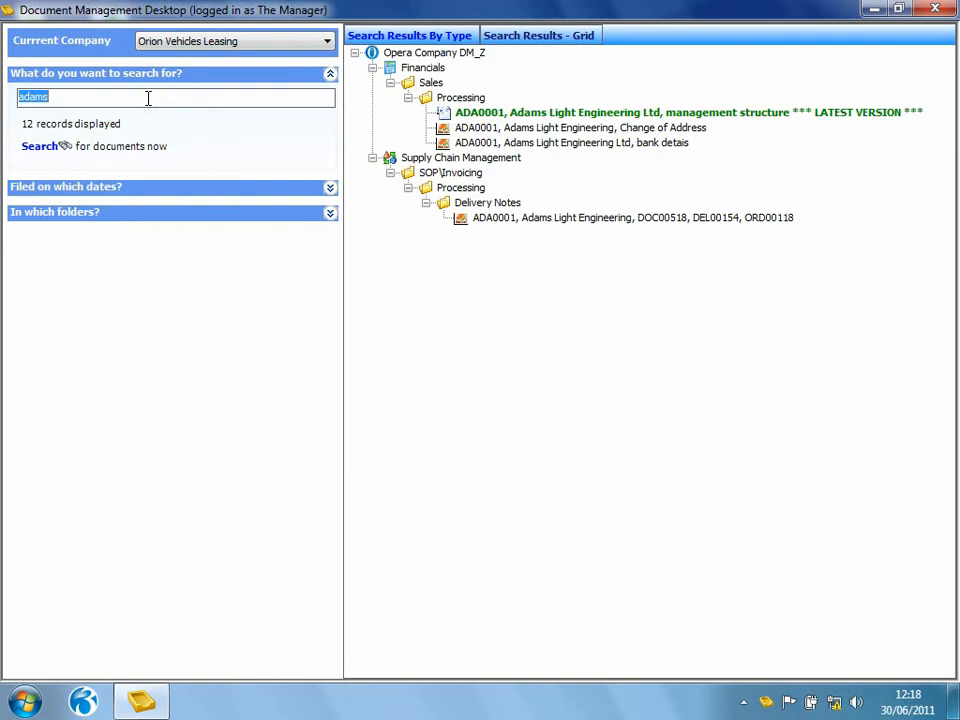
click(578, 127)
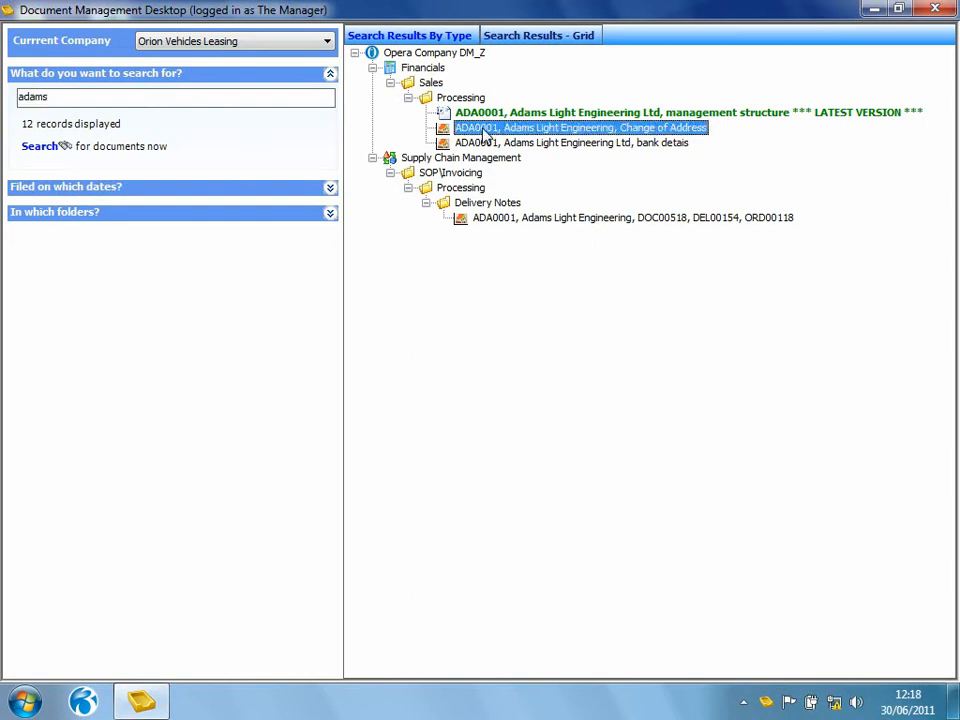
double_click(580, 127)
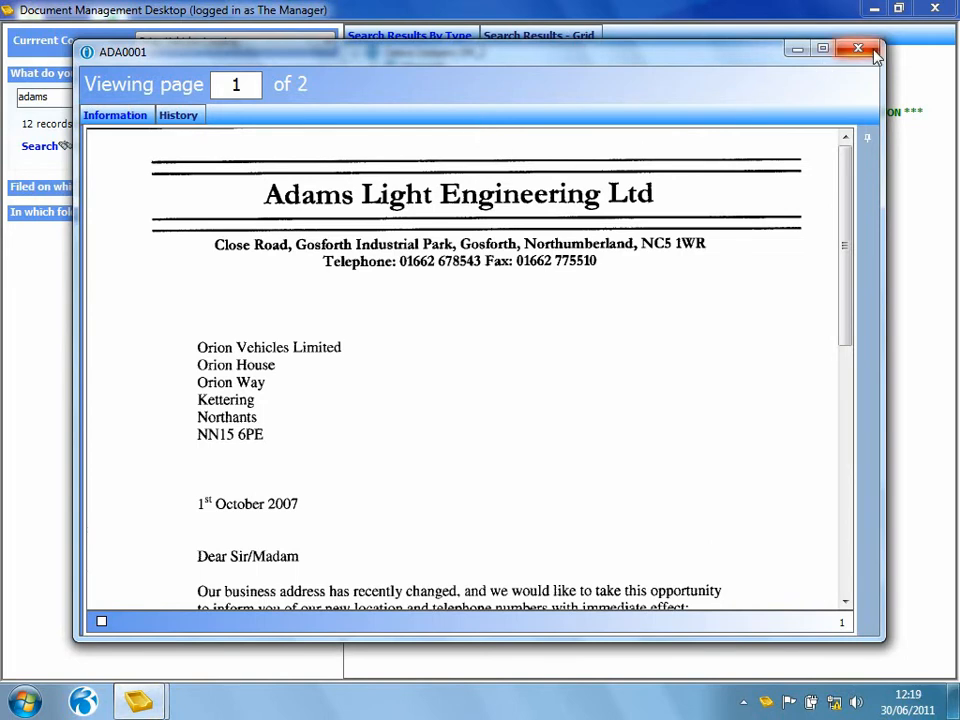
click(857, 48)
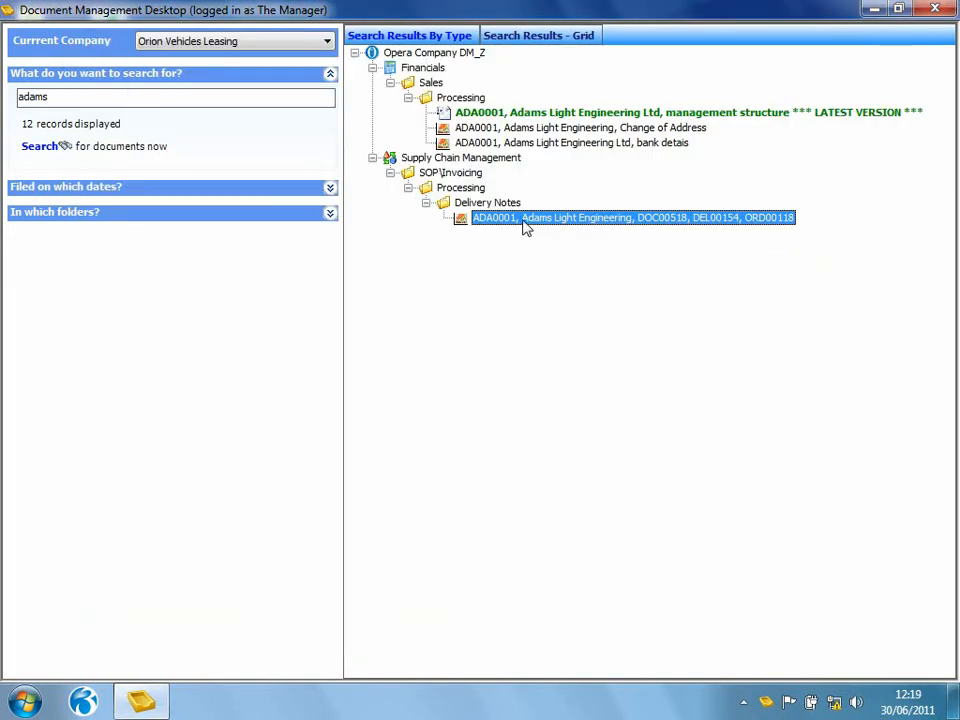
double_click(632, 217)
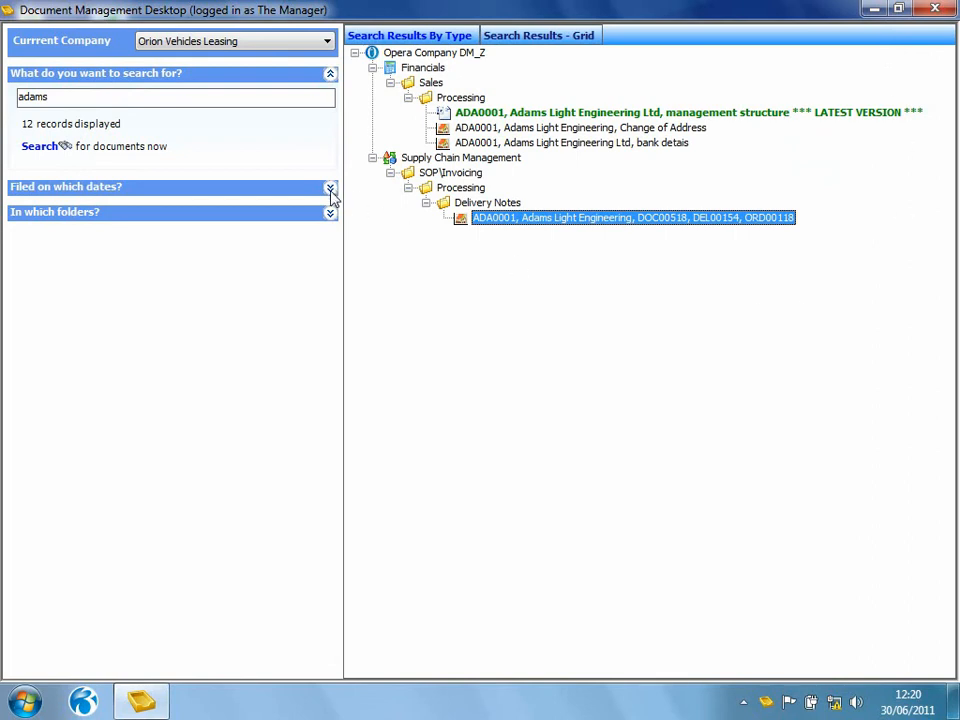
- Set the 'Filed on which dates?' and 'In which folders?' filters to Selection
click(330, 187)
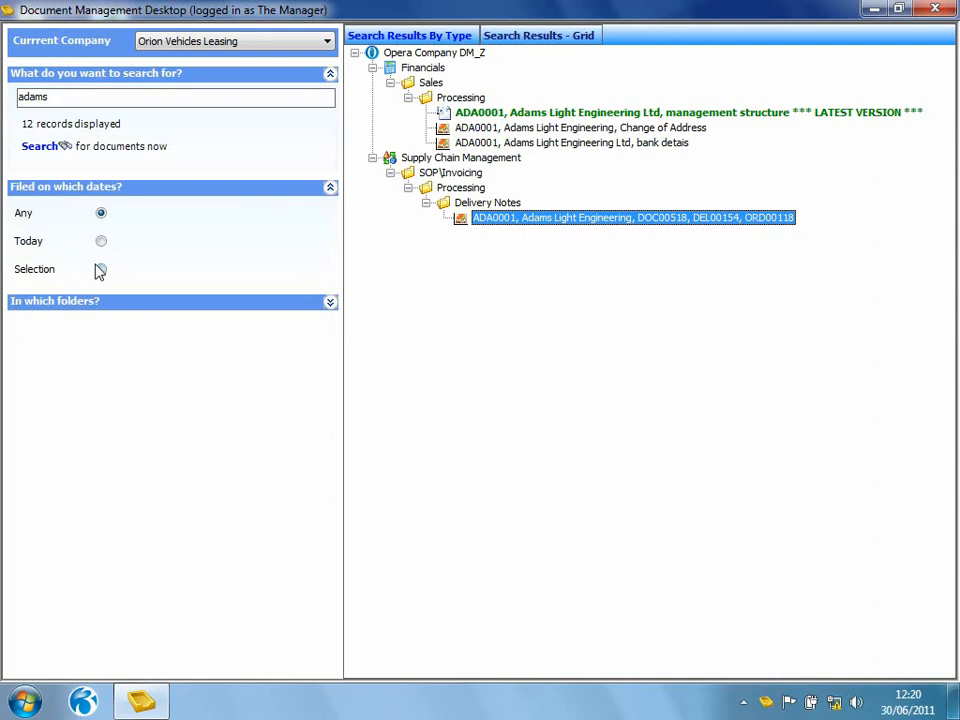
click(100, 270)
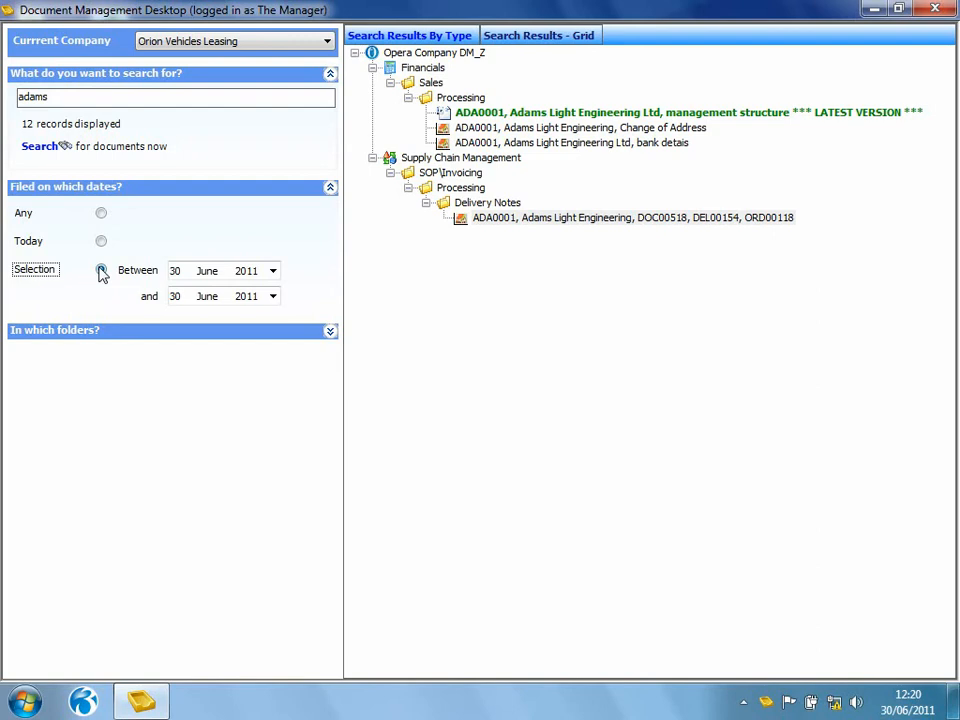
click(100, 270)
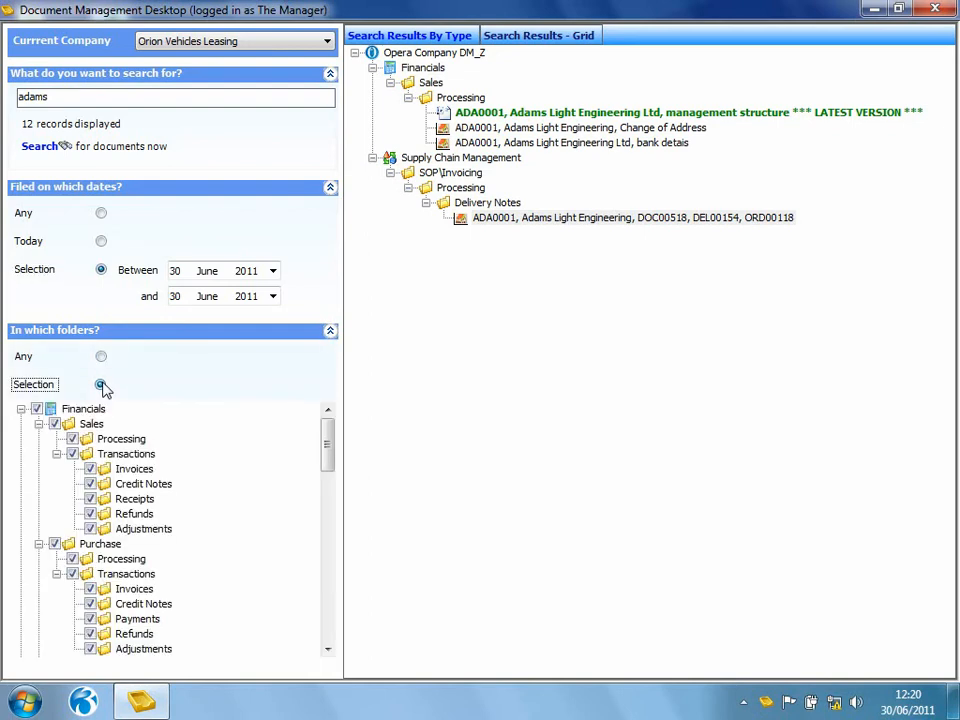
scroll(down, 3)
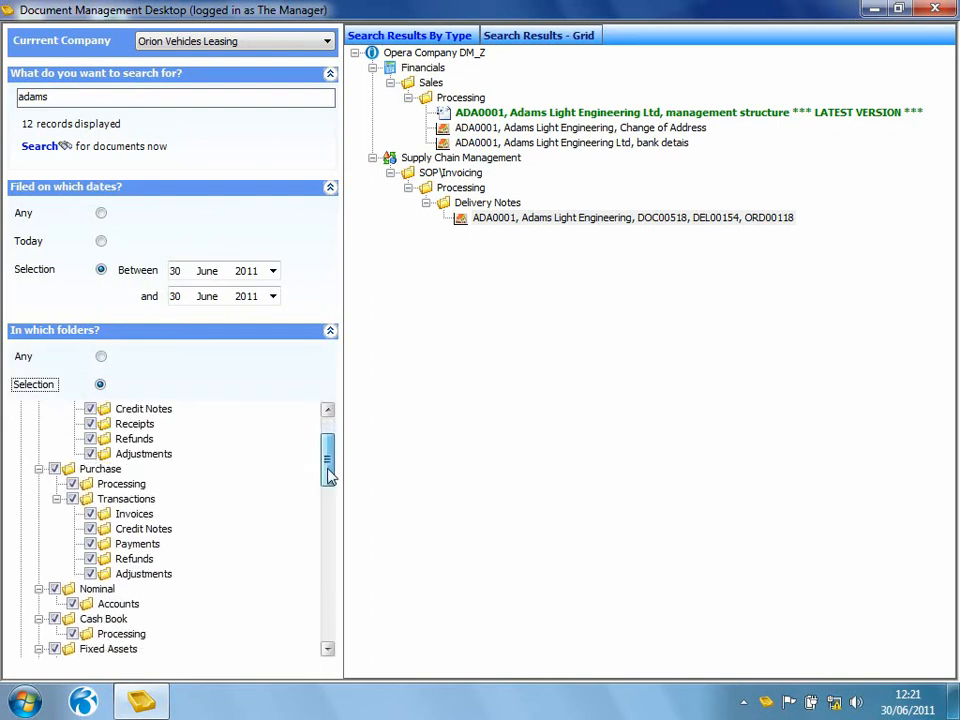